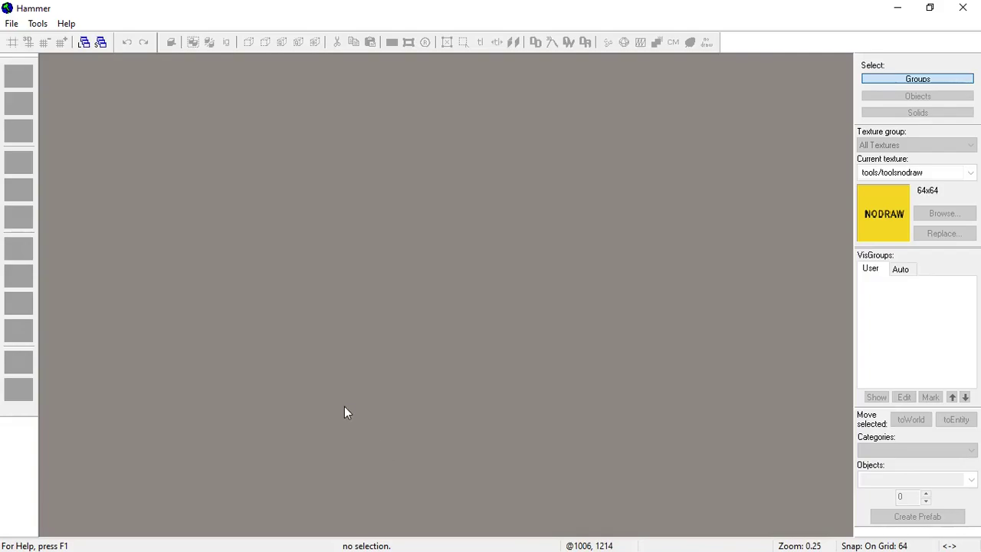
mouse_move(12, 23)
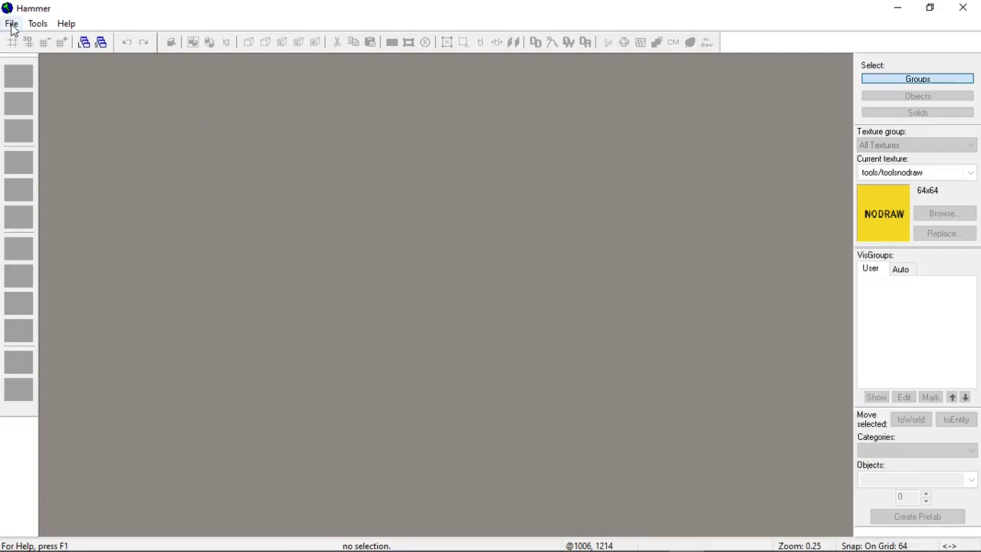
Step: Start a new map and filter the texture browser for "concrete" to pick concretefloor005a
click(12, 23)
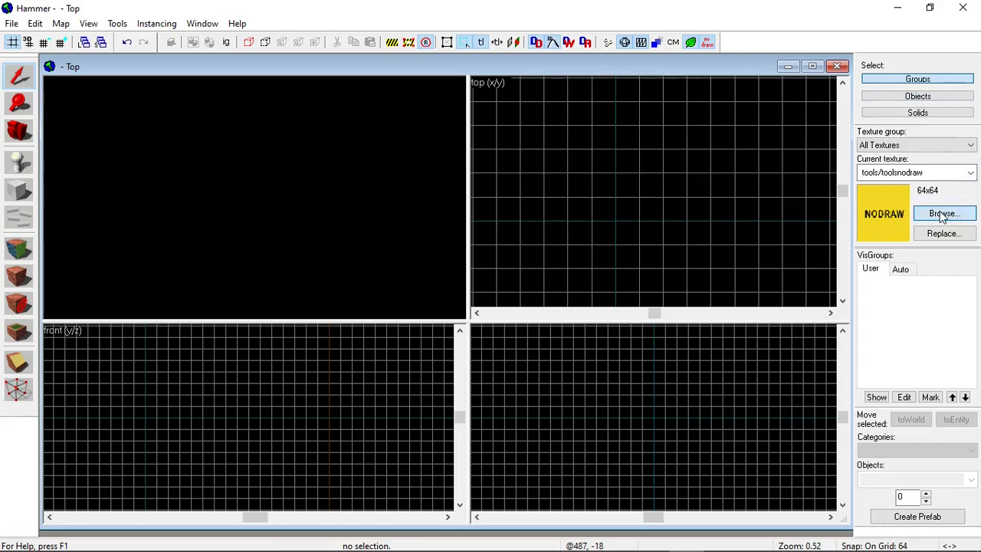
click(944, 213)
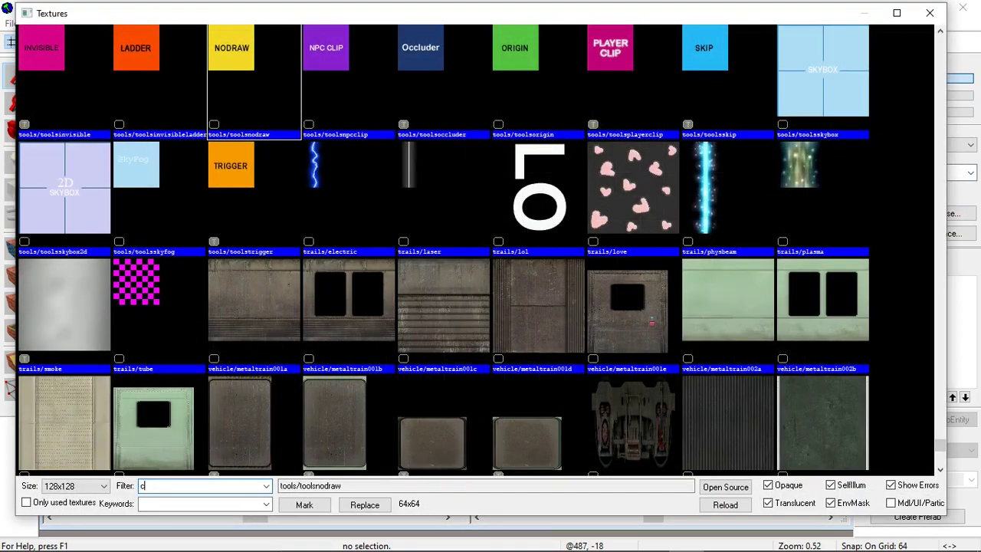
text(concrete)
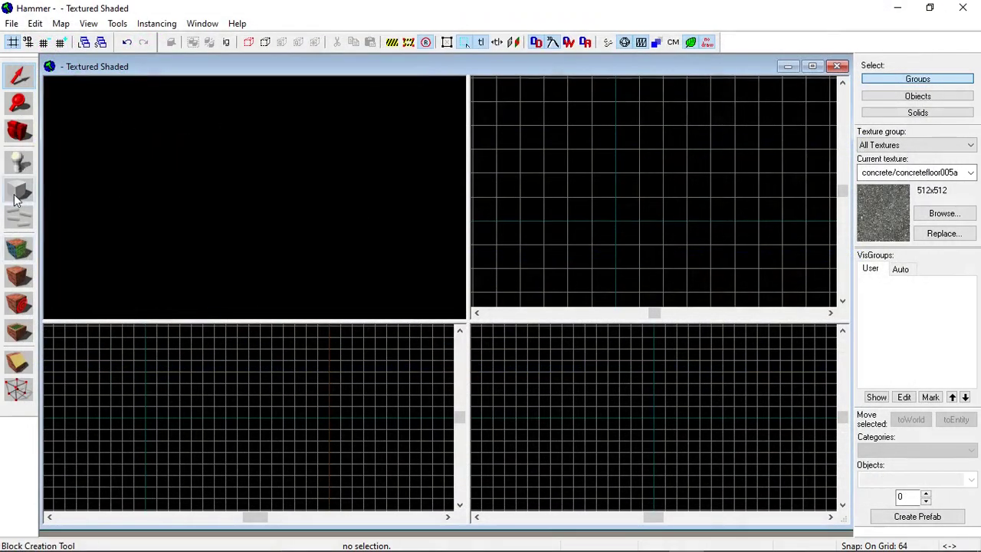
Step: Drag out a 640x640x384 concrete block with the Block tool as the room volume
click(19, 190)
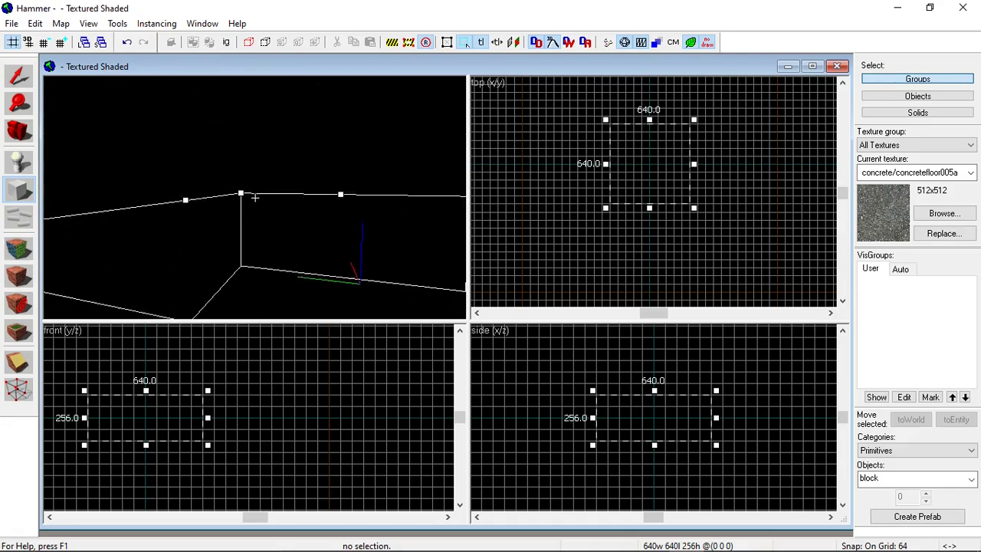
drag(254, 198, 268, 187)
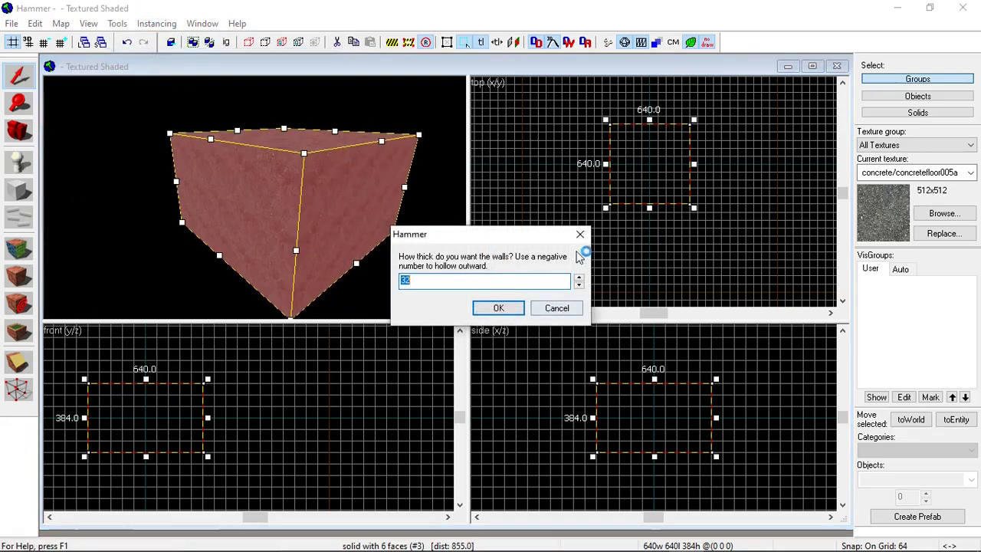
Step: Hollow the block with the default wall thickness into an enclosed concrete room
click(498, 306)
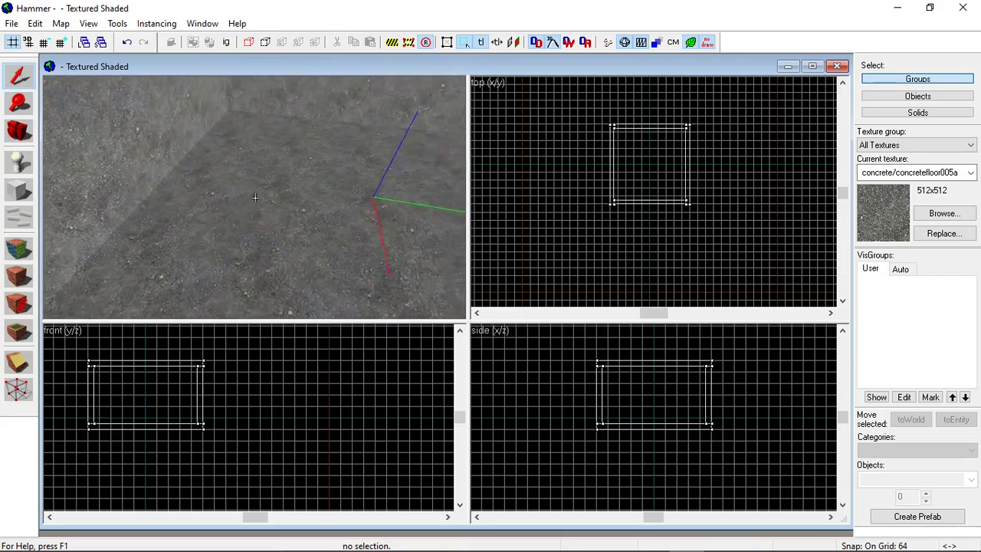
Step: Place an info_player_start entity on the room floor
click(19, 162)
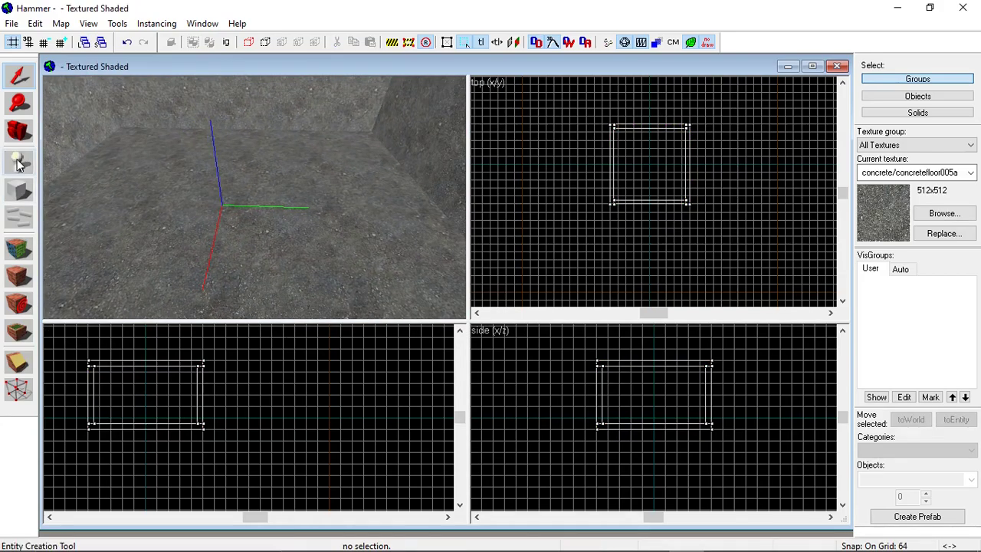
click(18, 163)
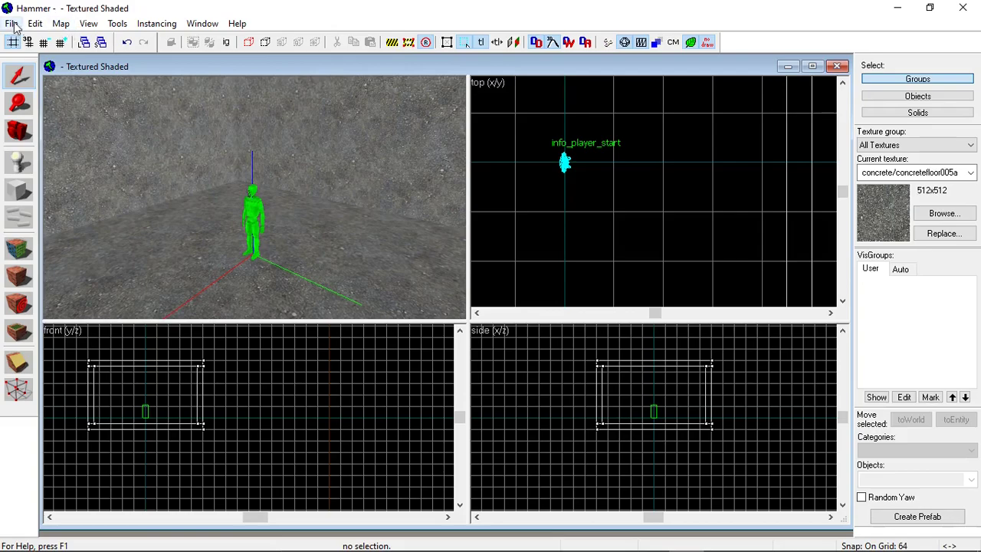
Step: Save the map as youtubetest.vmf in the VMF Files folder
click(13, 23)
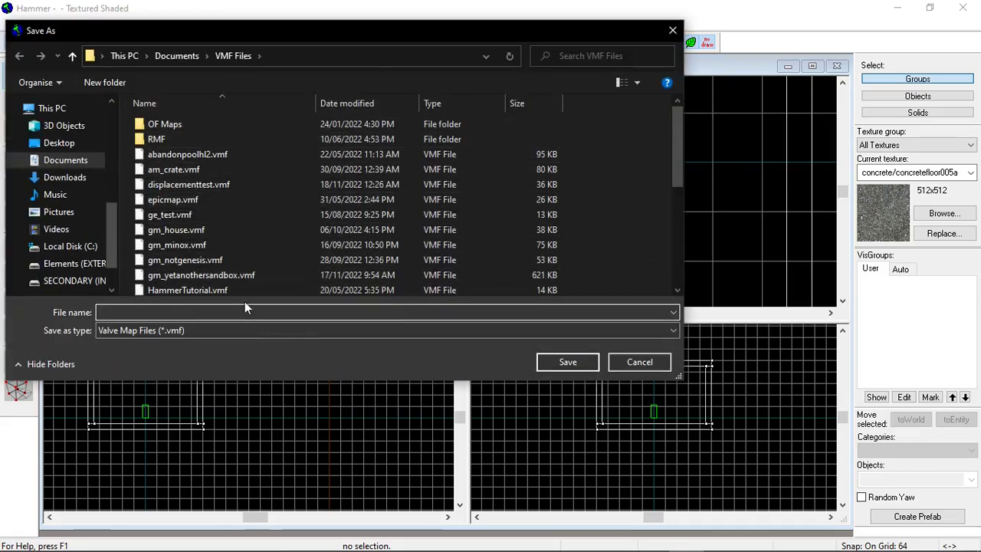
text(yoyutu)
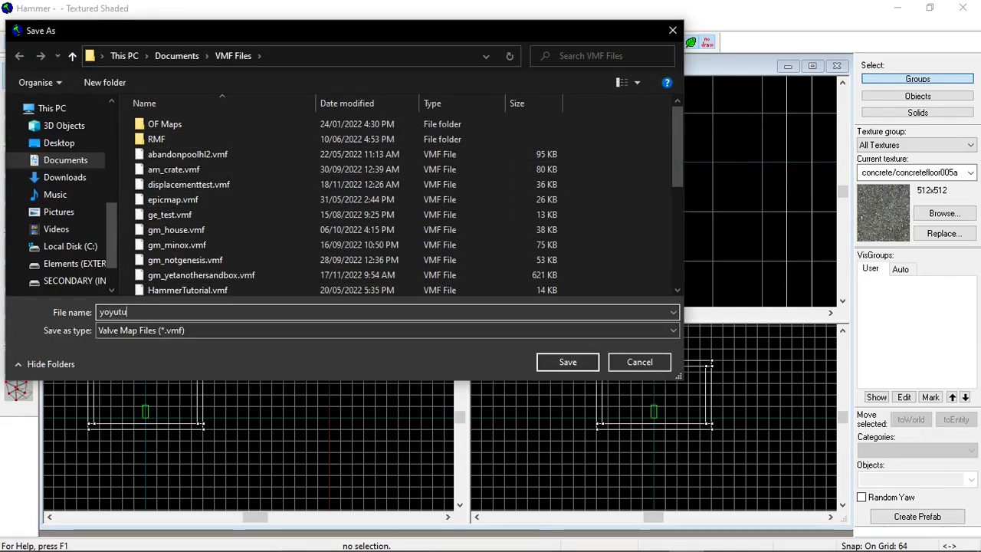
text(youtubetest)
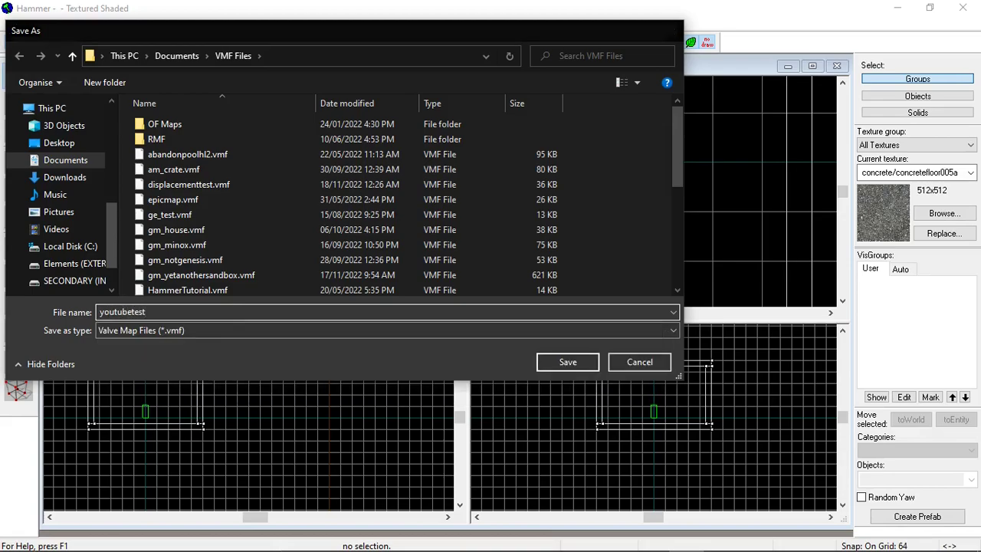
click(567, 362)
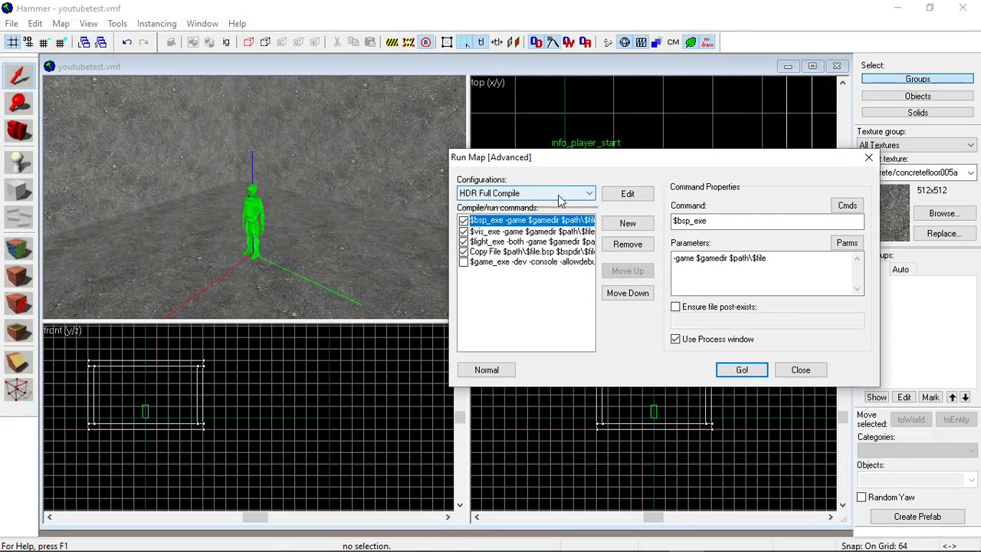
Step: Choose the Default compile configuration in Run Map (Advanced) and launch the compile with Go!
click(589, 193)
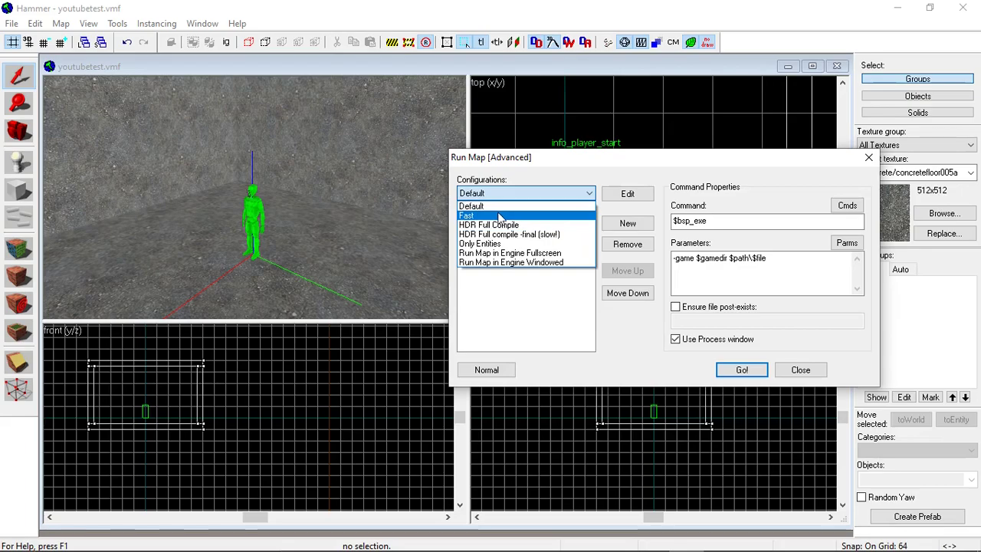
click(473, 193)
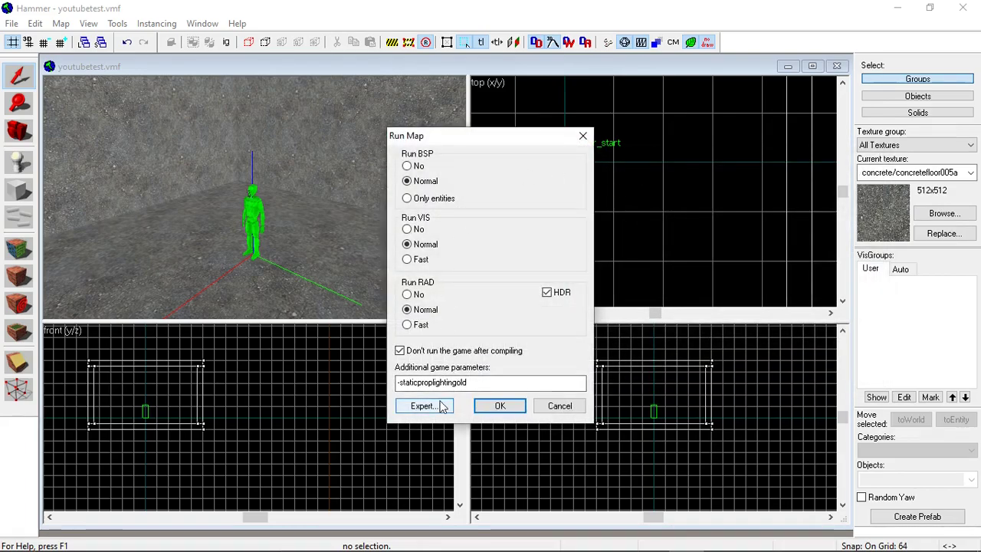
click(423, 404)
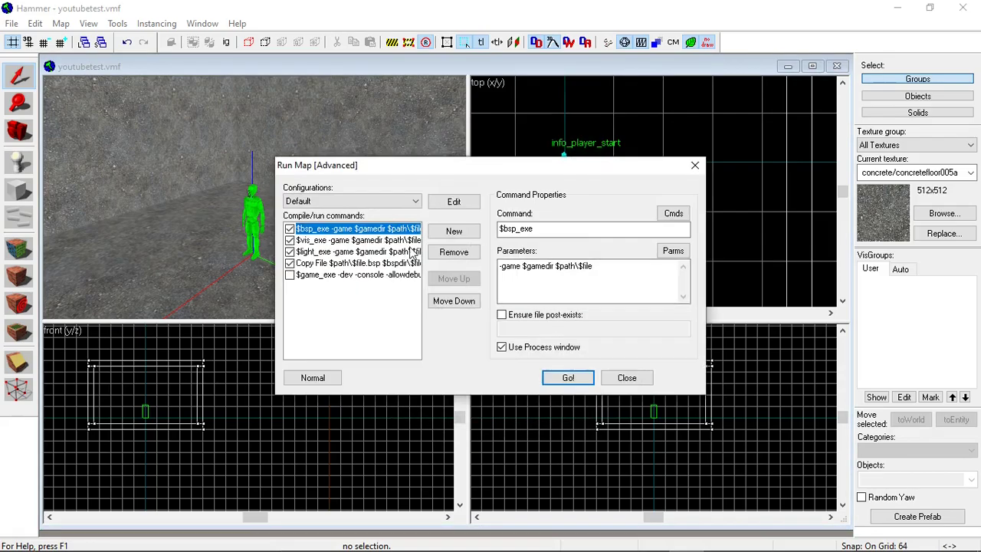
click(356, 274)
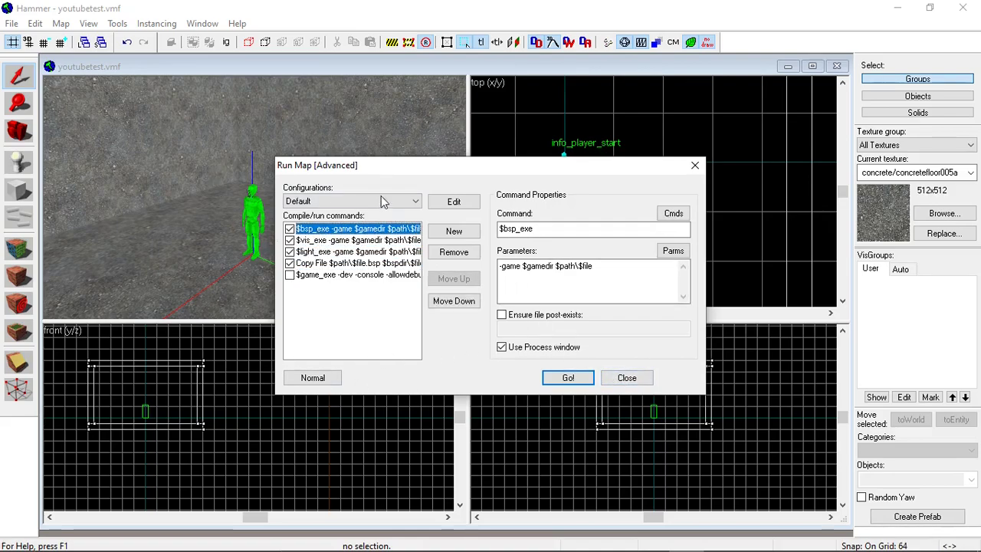
click(567, 377)
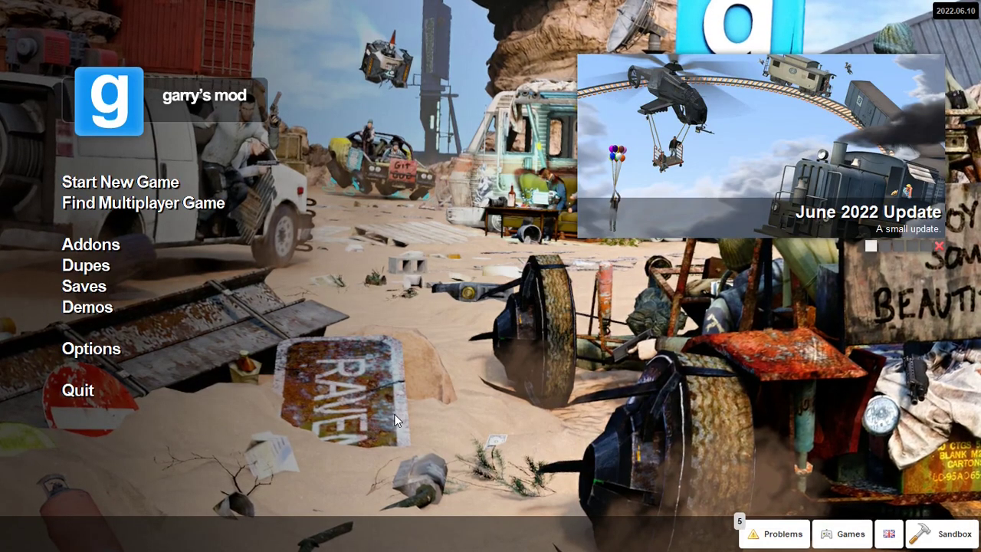
mouse_move(273, 356)
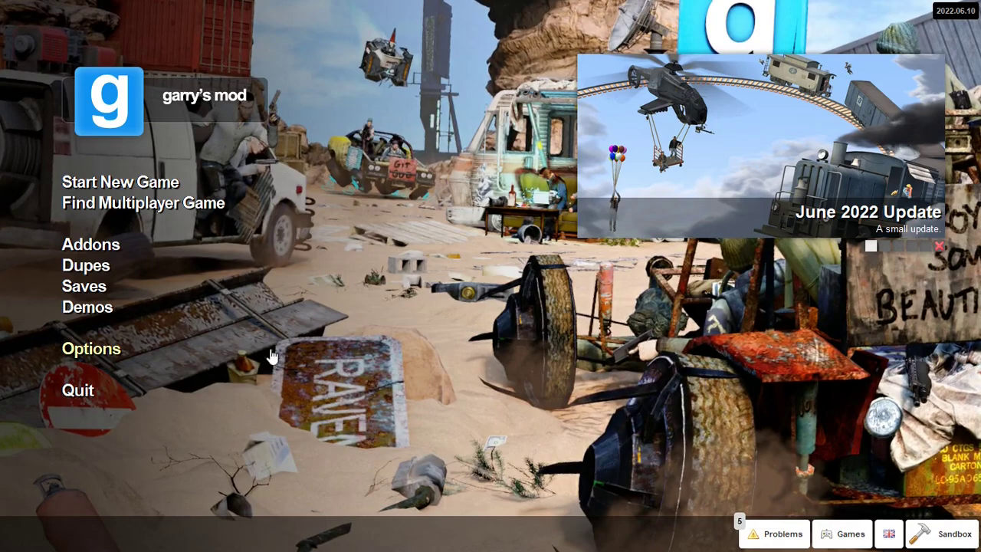
Step: Enable the developer console in the advanced keyboard options and confirm
click(90, 348)
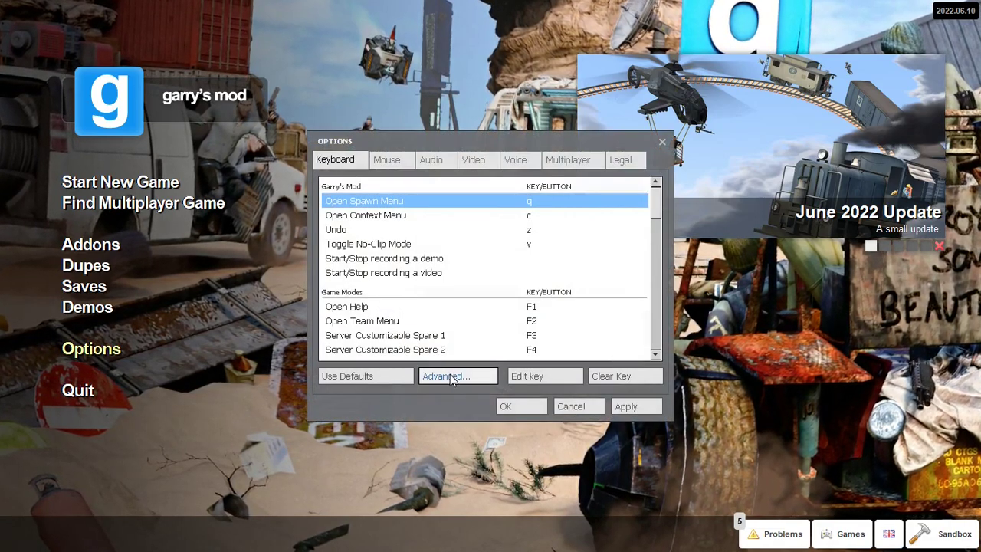
click(456, 376)
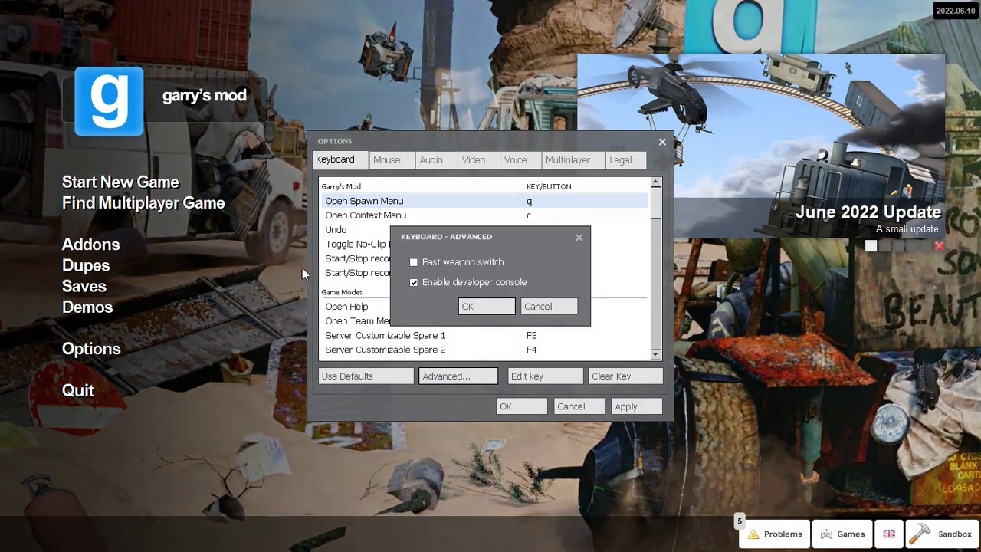
click(487, 307)
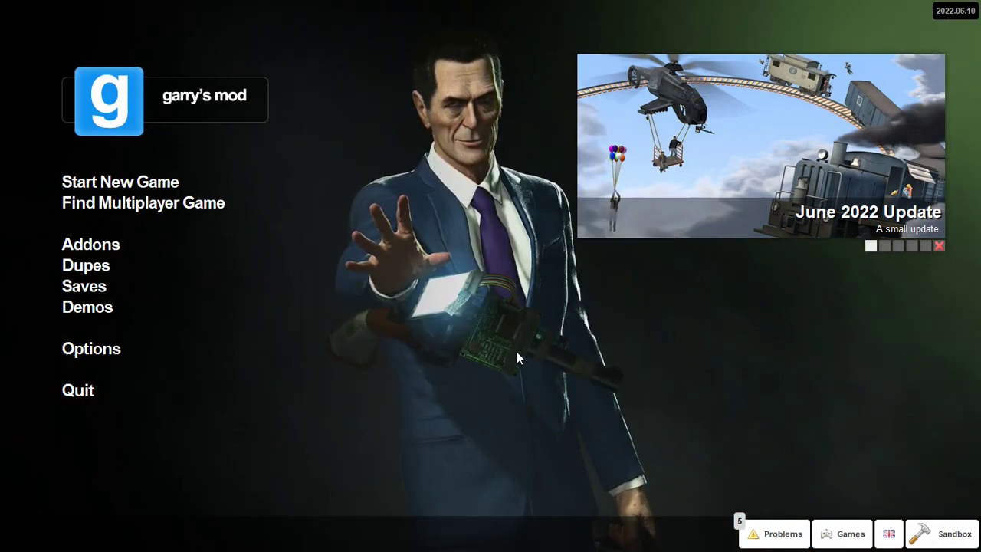
mouse_move(498, 345)
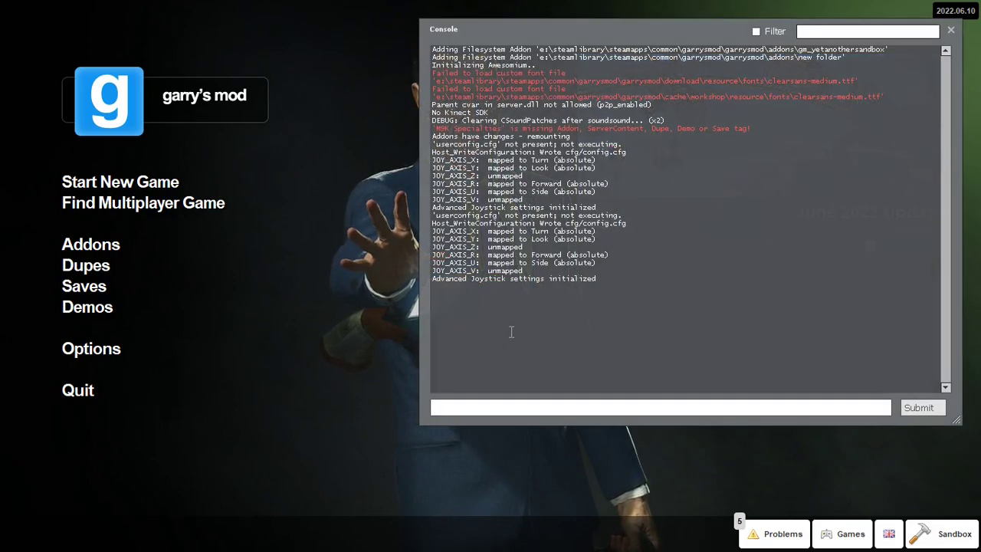
Step: Run "map youtubetest" in the console to load the compiled room
text(map youtubetest)
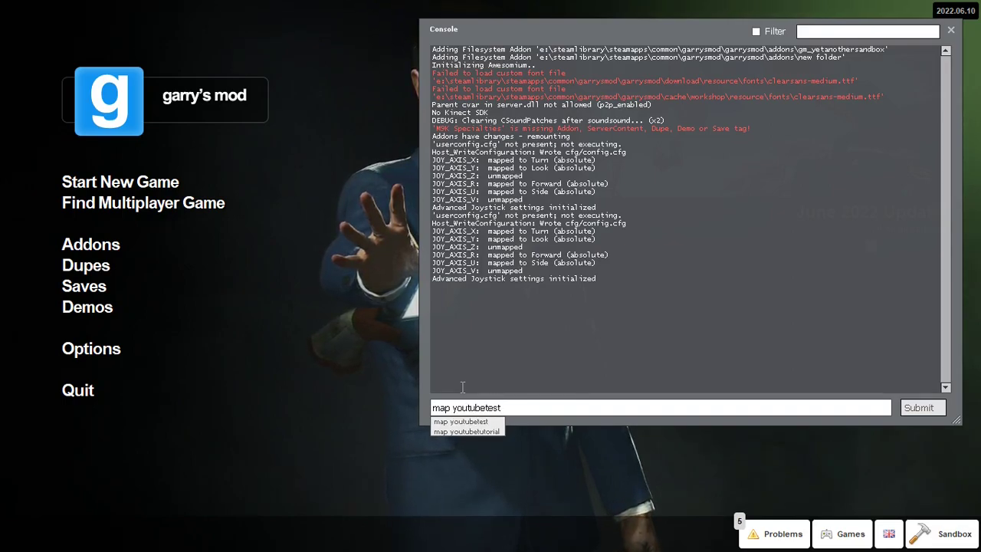
click(918, 408)
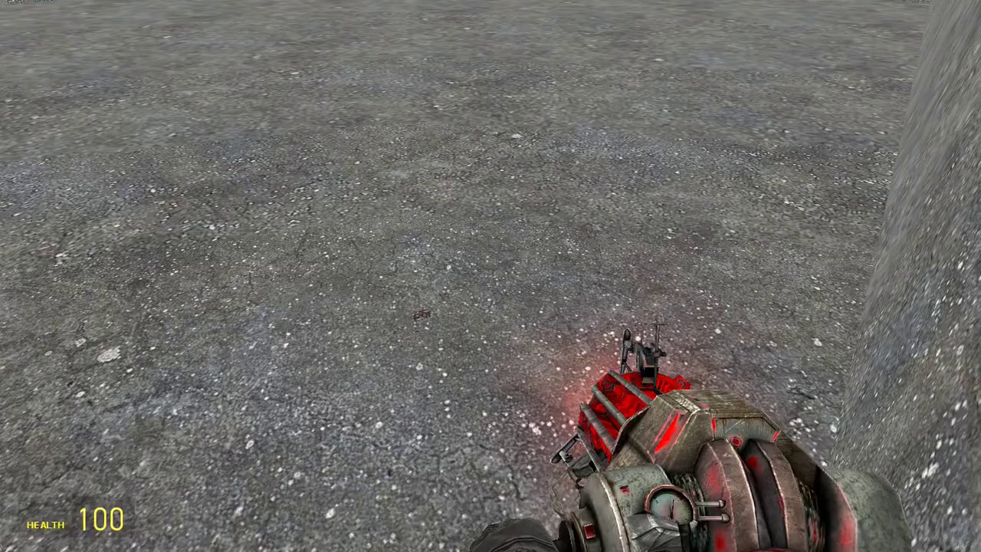